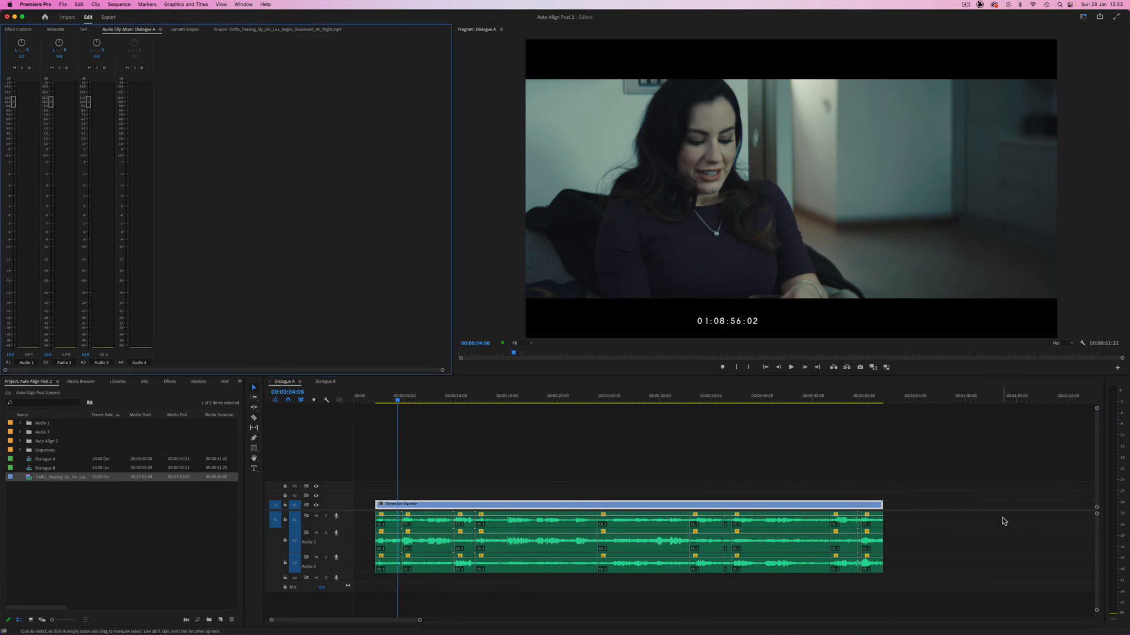
# Open the Auto-Align Post extension from the Window > Extensions menu
pyautogui.click(790, 367)
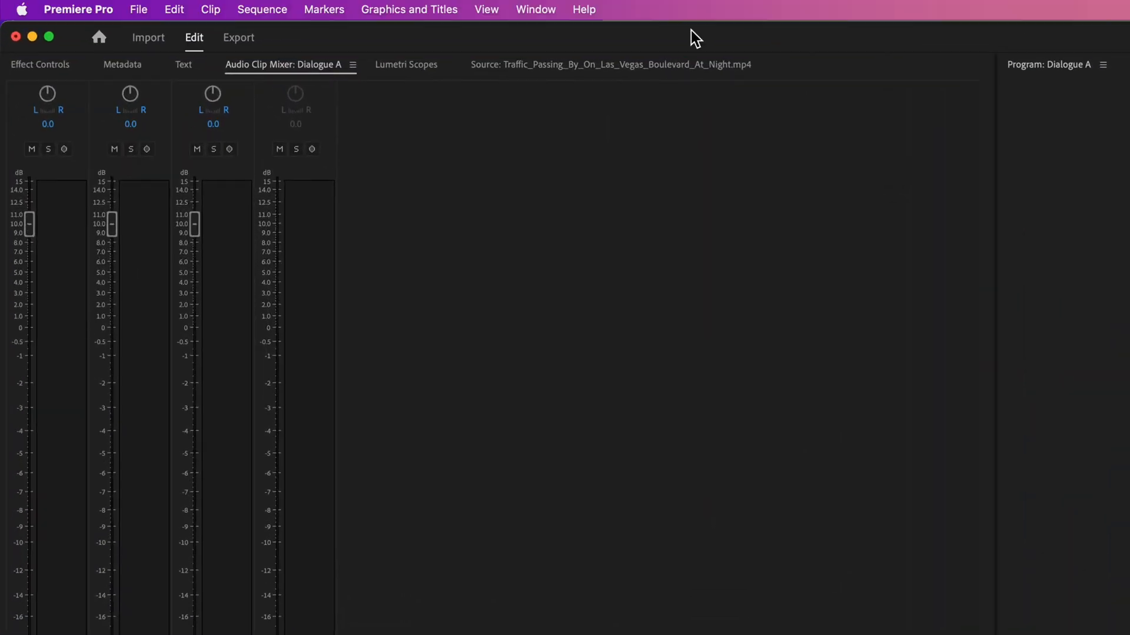
pyautogui.click(535, 9)
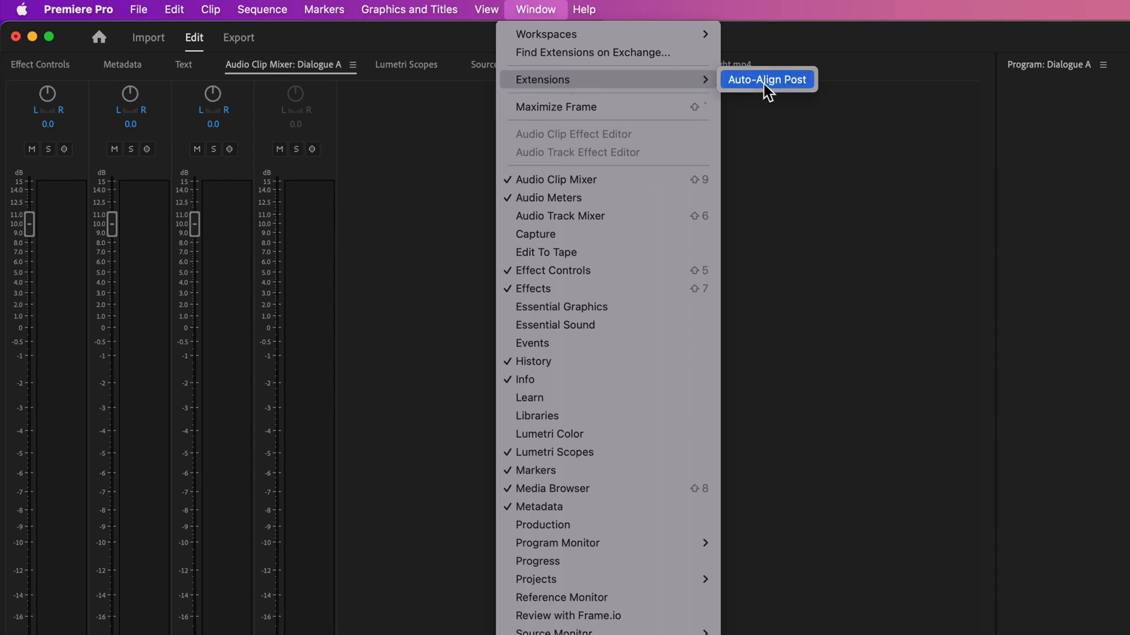
pyautogui.click(767, 80)
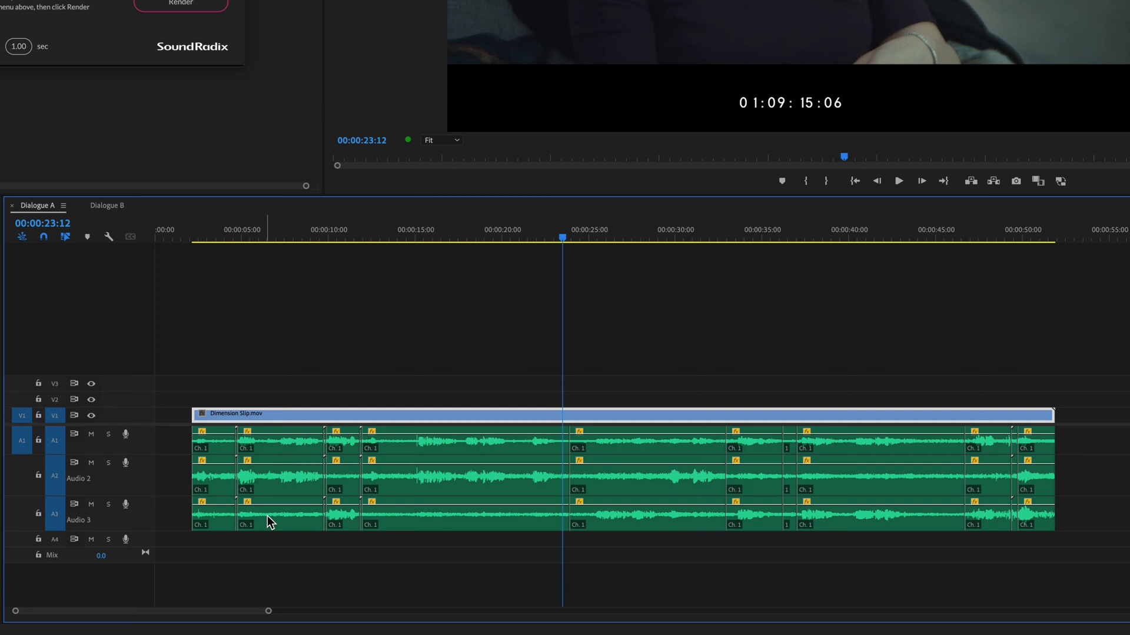
pyautogui.moveTo(823, 514)
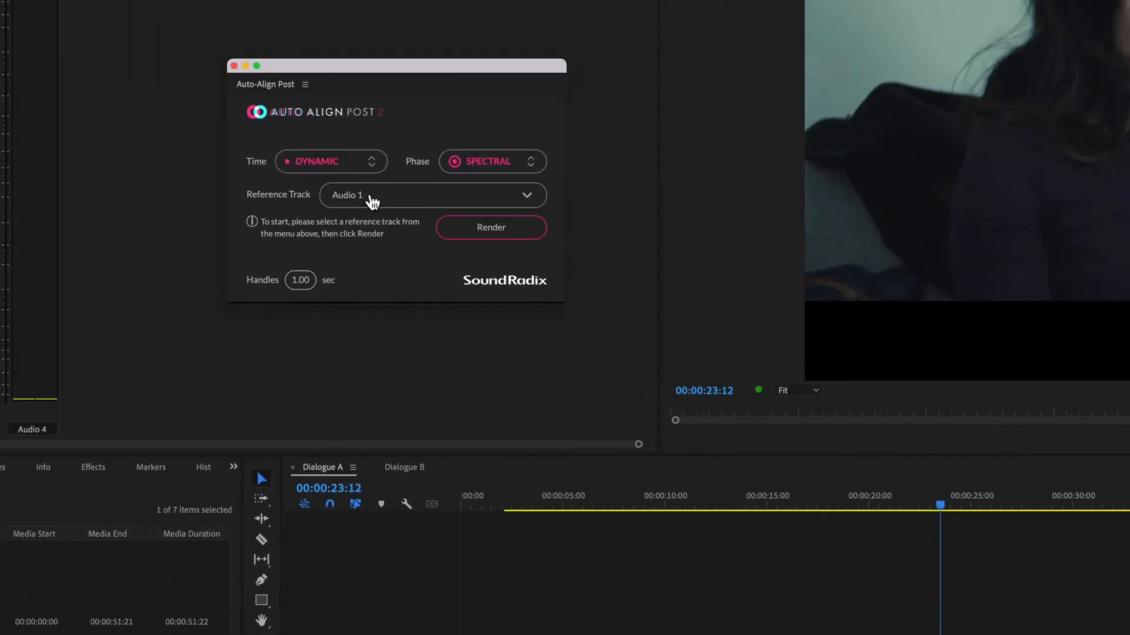
pyautogui.moveTo(395, 65); pyautogui.dragTo(593, 199)
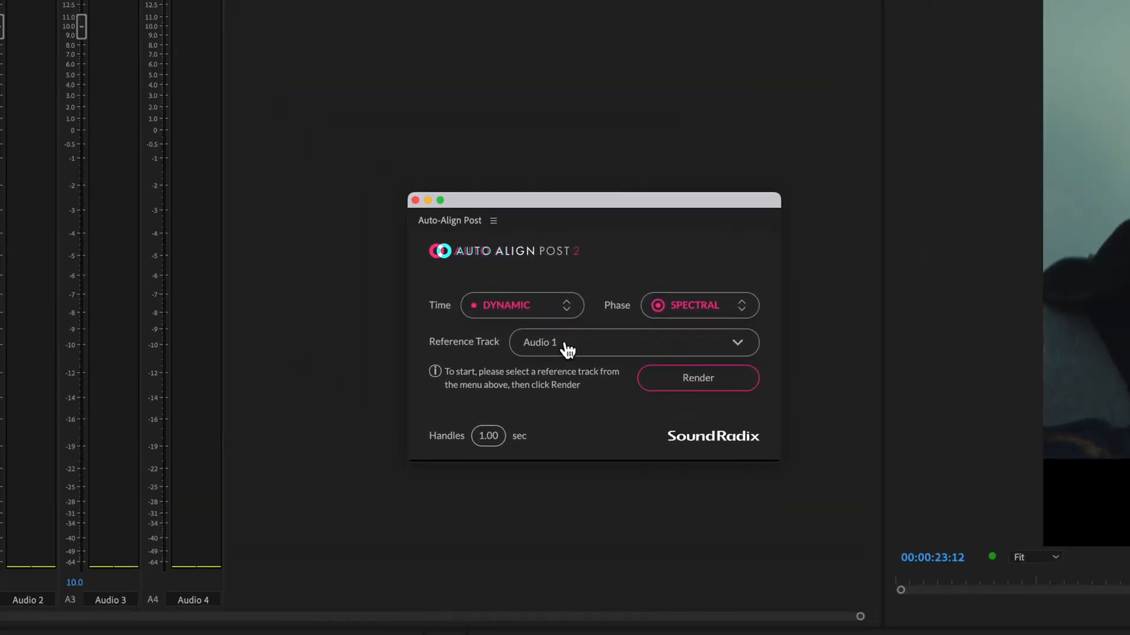
pyautogui.click(632, 342)
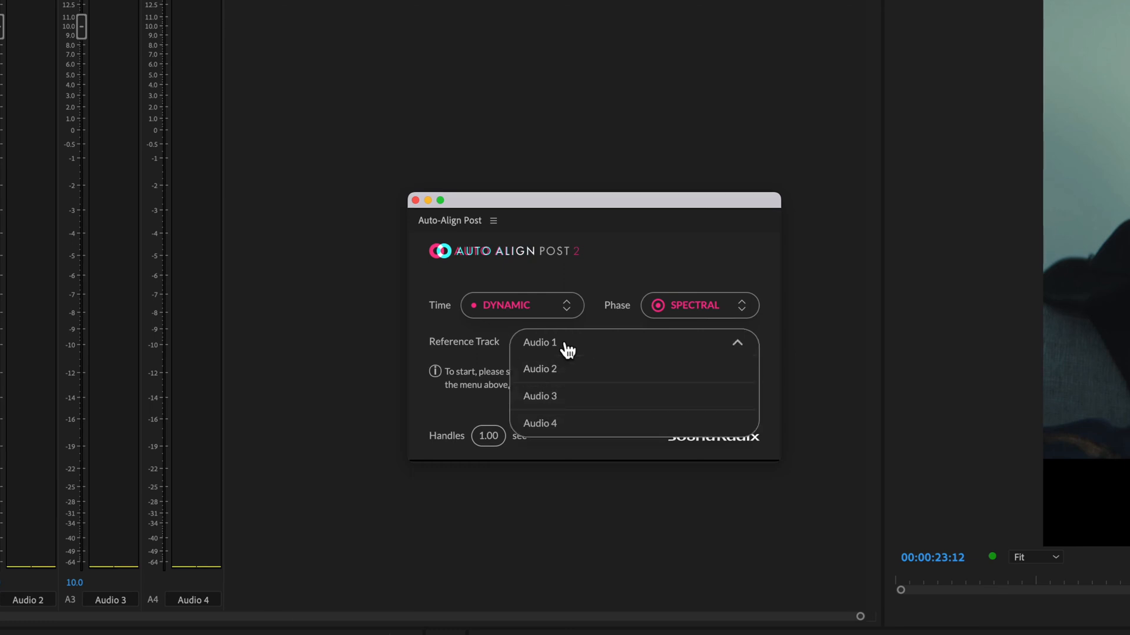
pyautogui.click(697, 305)
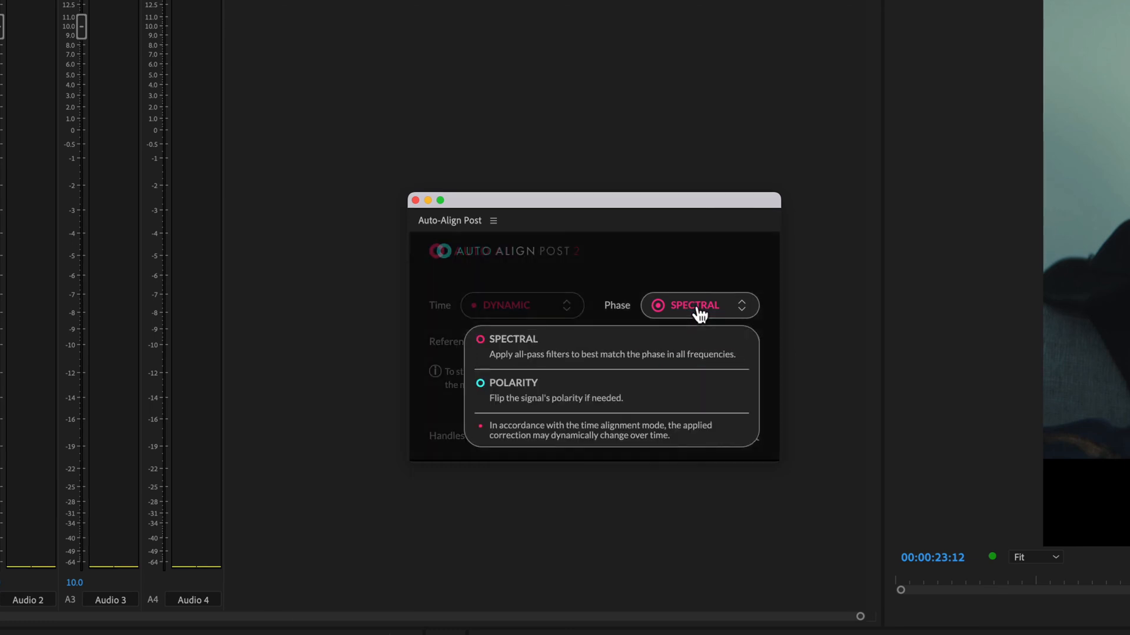
pyautogui.moveTo(647, 396)
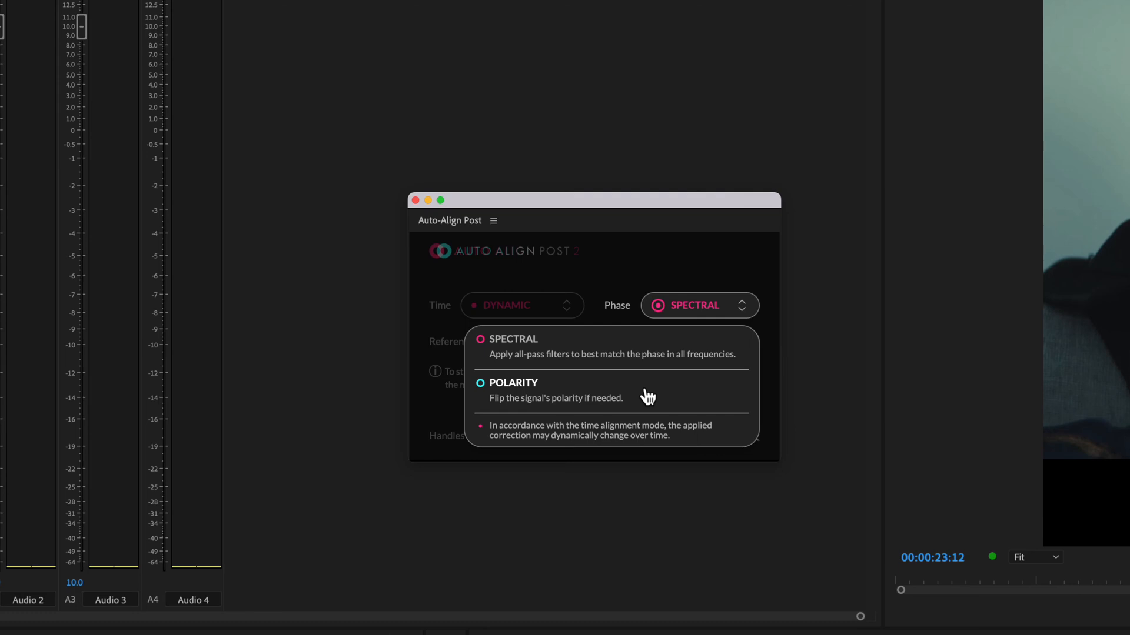
pyautogui.moveTo(638, 354)
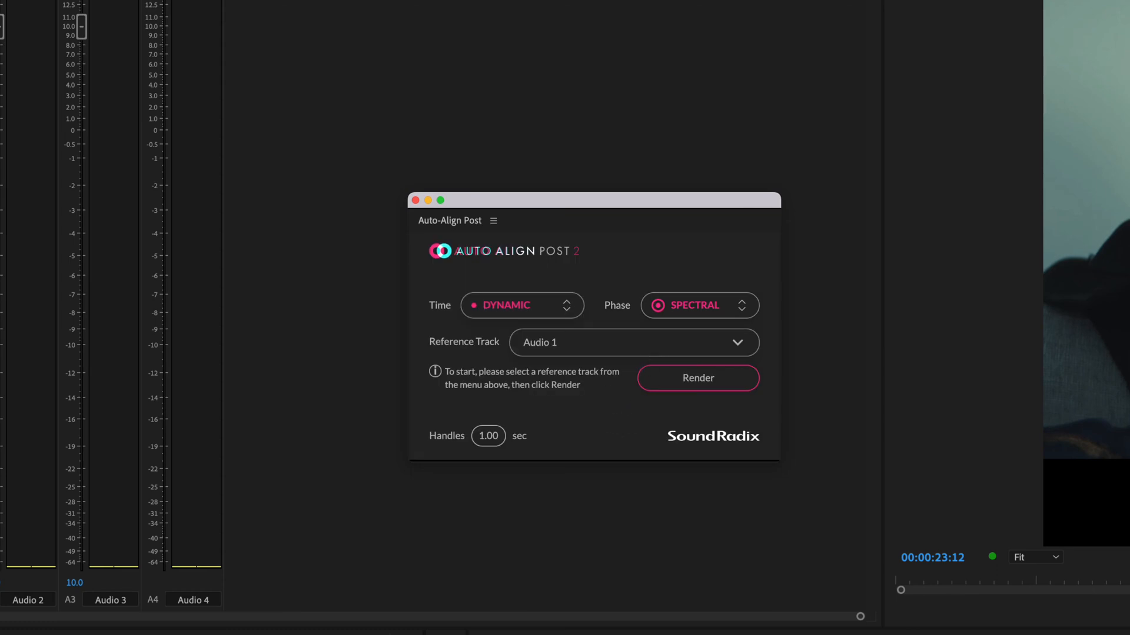
pyautogui.click(520, 304)
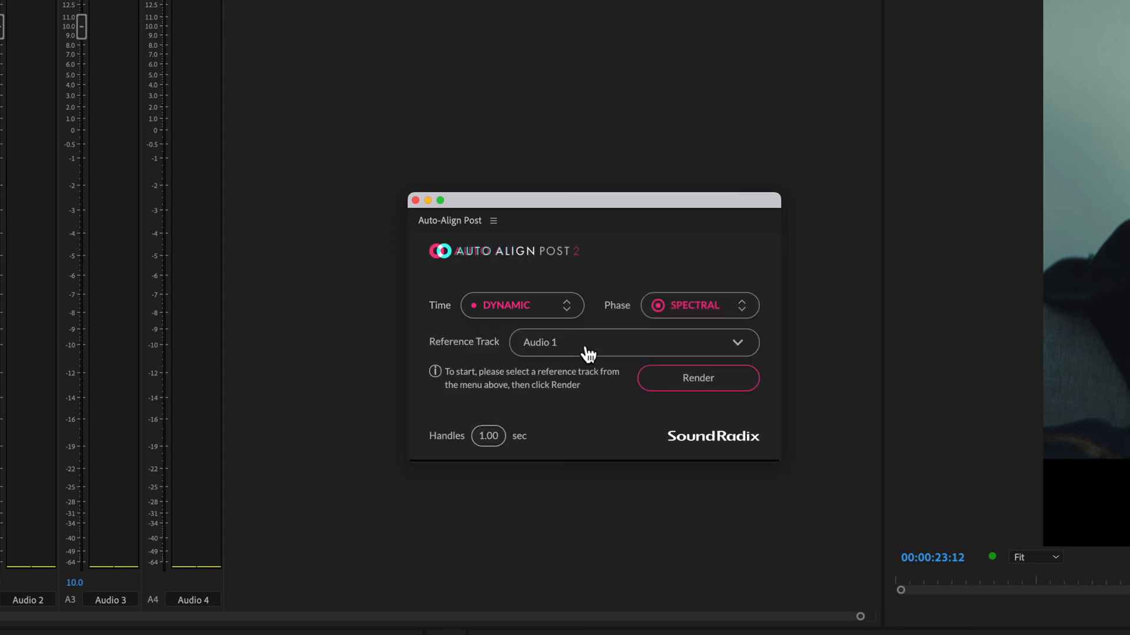
pyautogui.moveTo(604, 420)
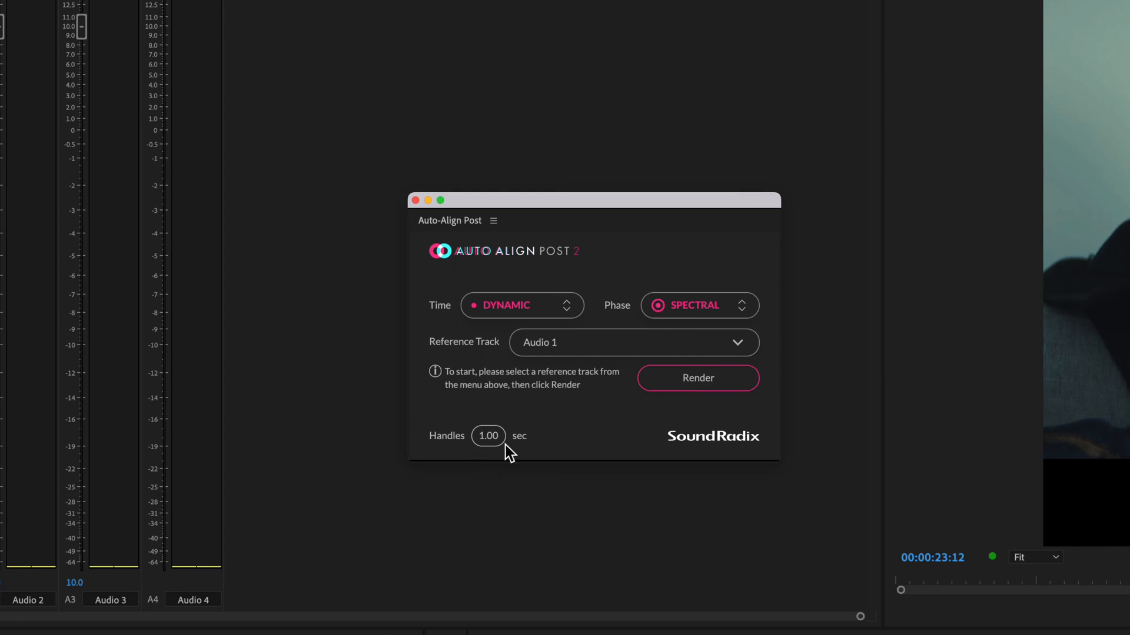
pyautogui.moveTo(586, 443)
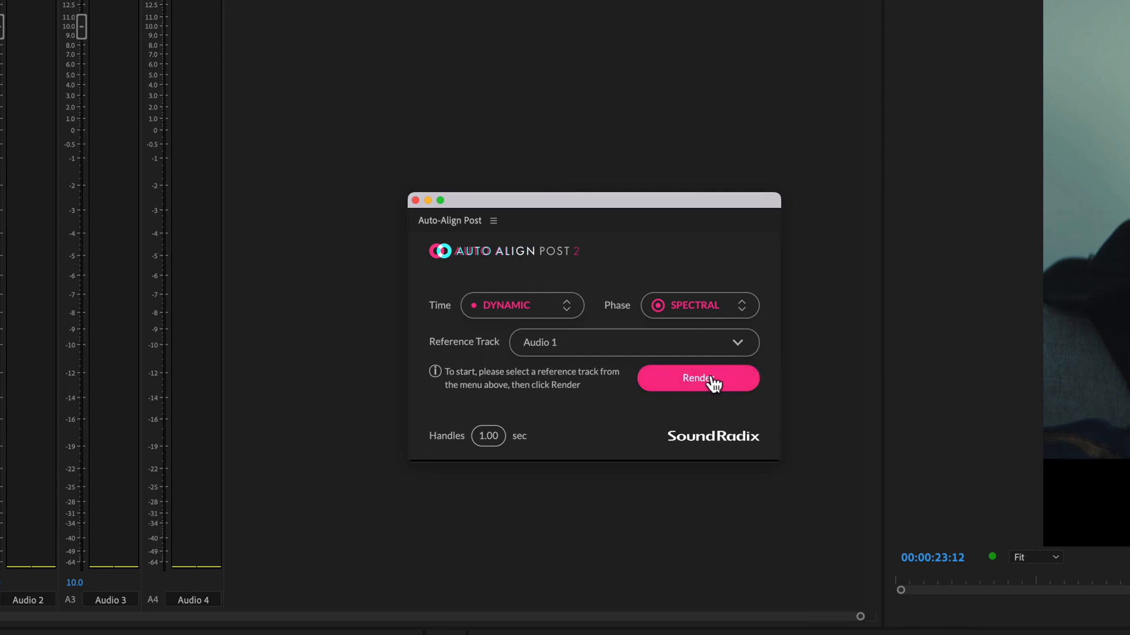
pyautogui.click(697, 379)
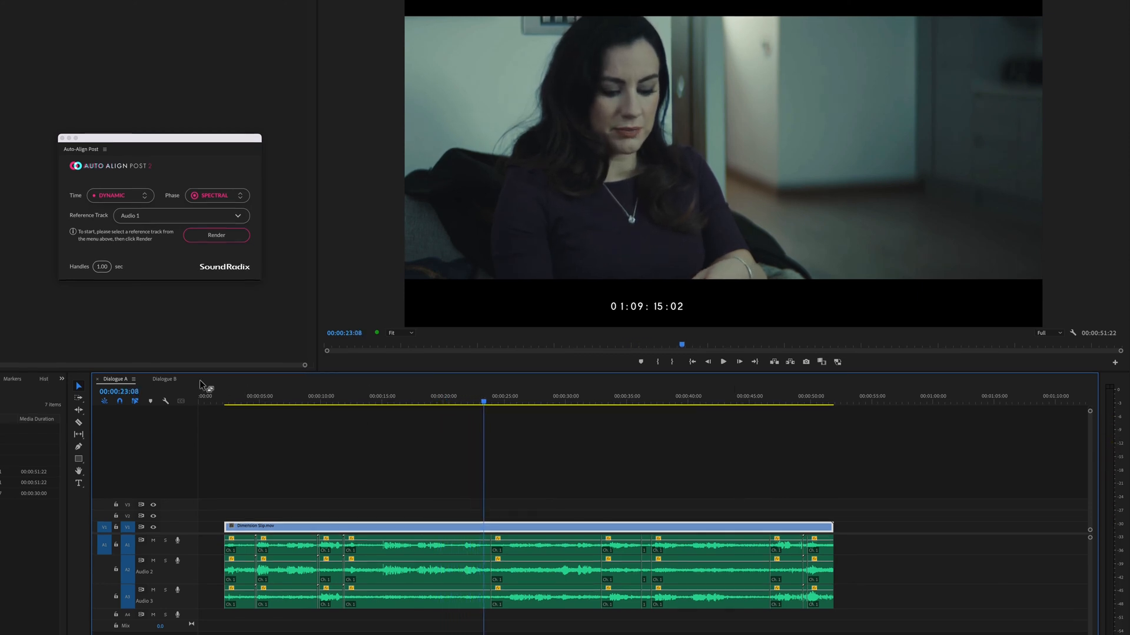
# Switch the Timeline to the Dialogue B sequence tab
pyautogui.click(164, 379)
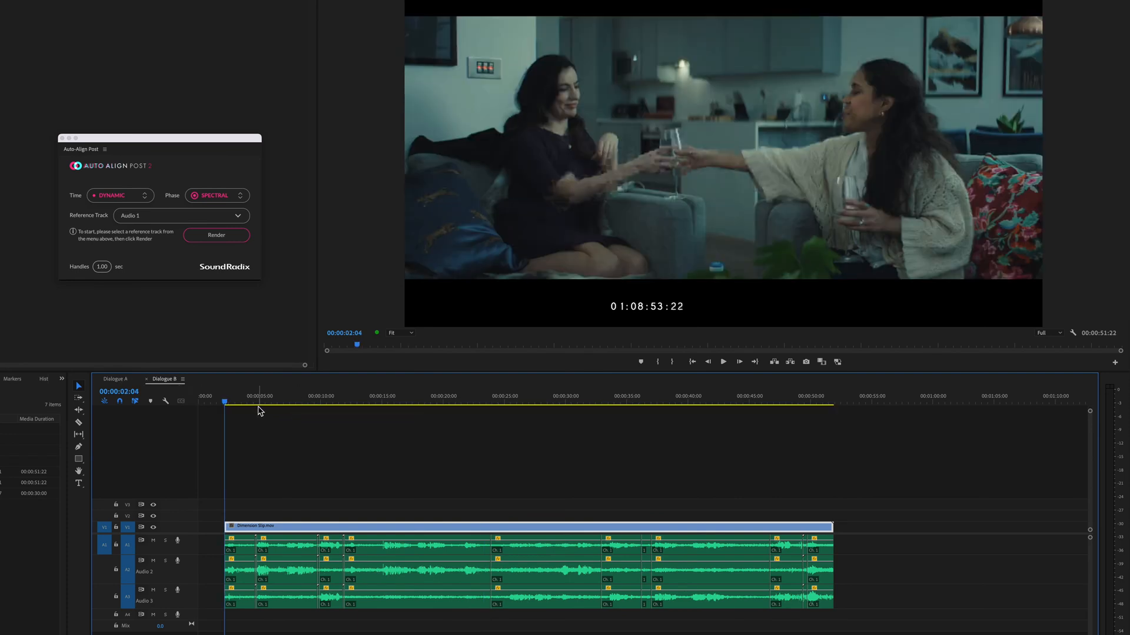